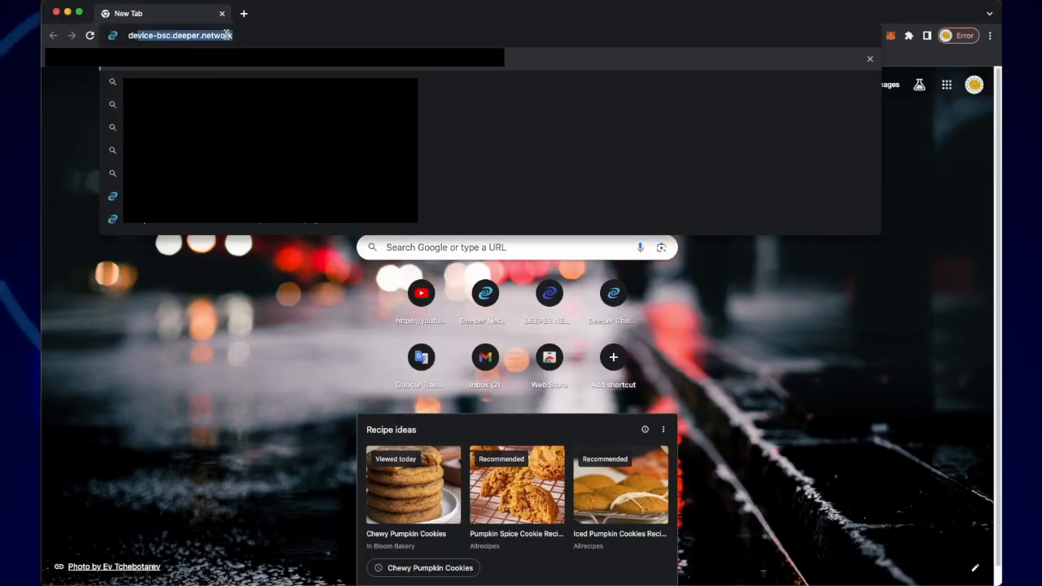
Load the device-bsc.deeper.network Basic Mining Registration sign-in page.
key("Return")
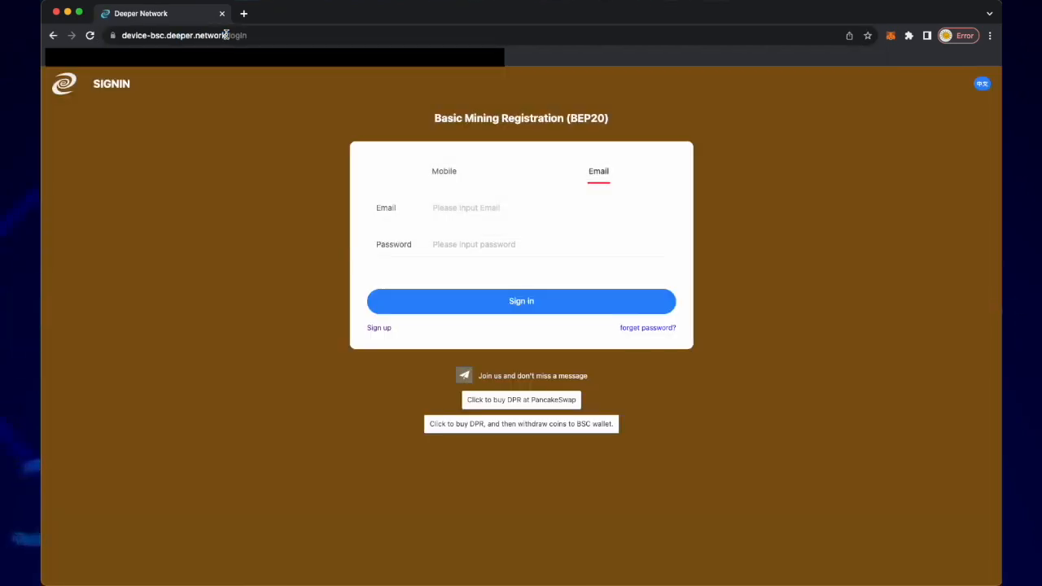
mouse_move(453, 155)
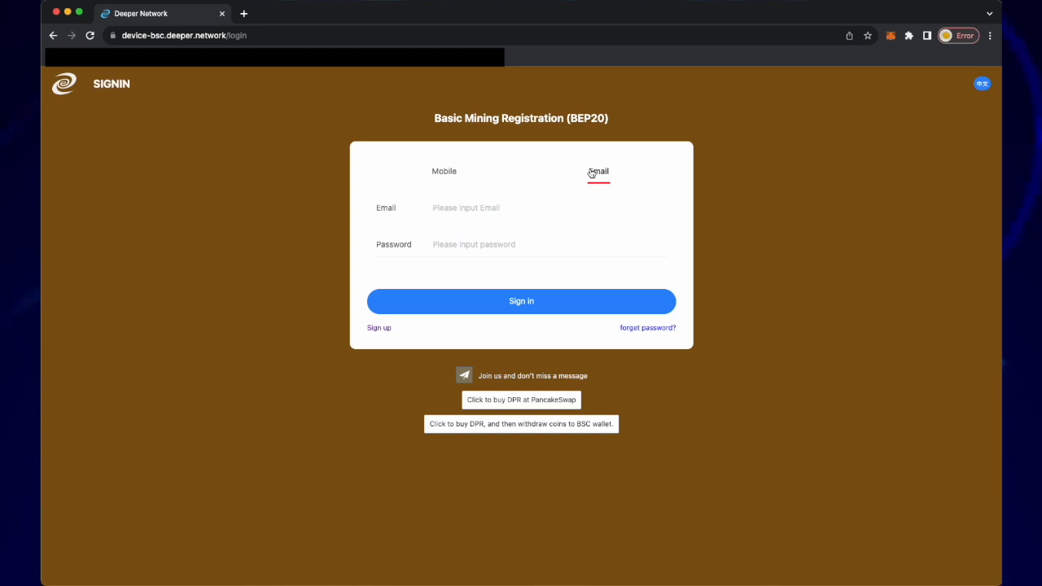
Switch to email sign-up and enter image code mvRb with matching passwords.
left_click(378, 327)
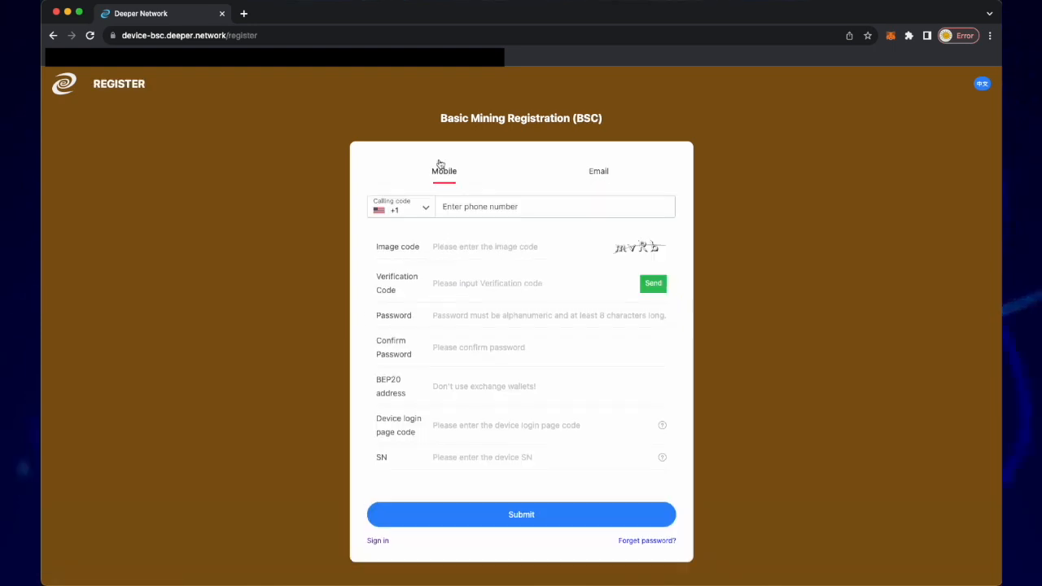
left_click(600, 171)
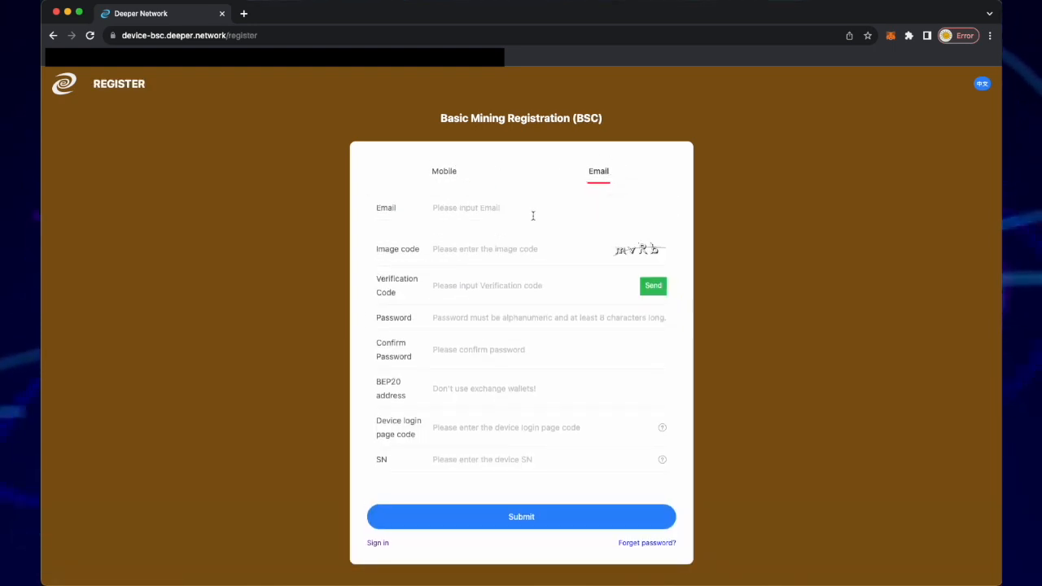
type("m")
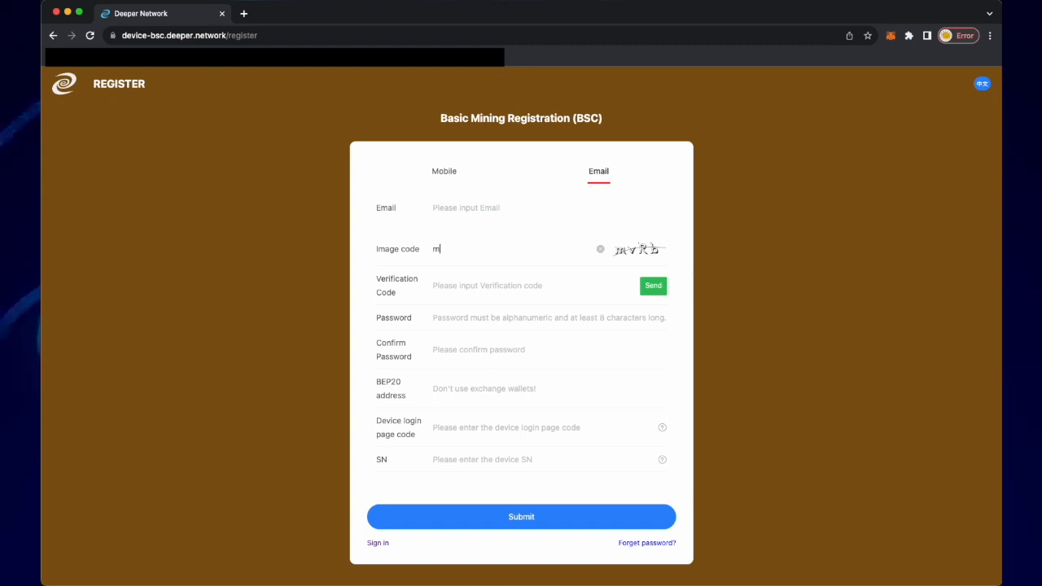
type("vR")
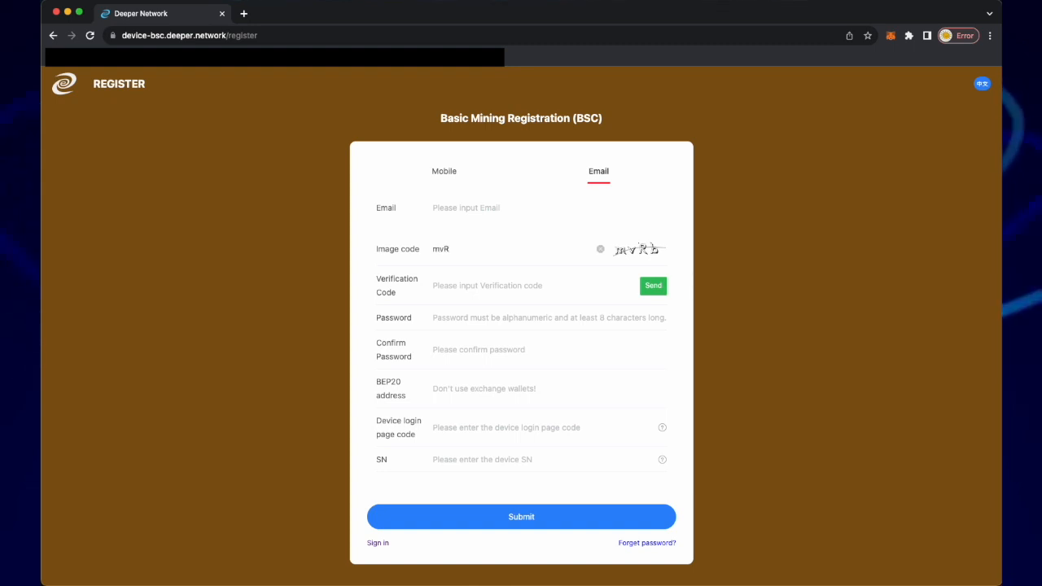
type("b")
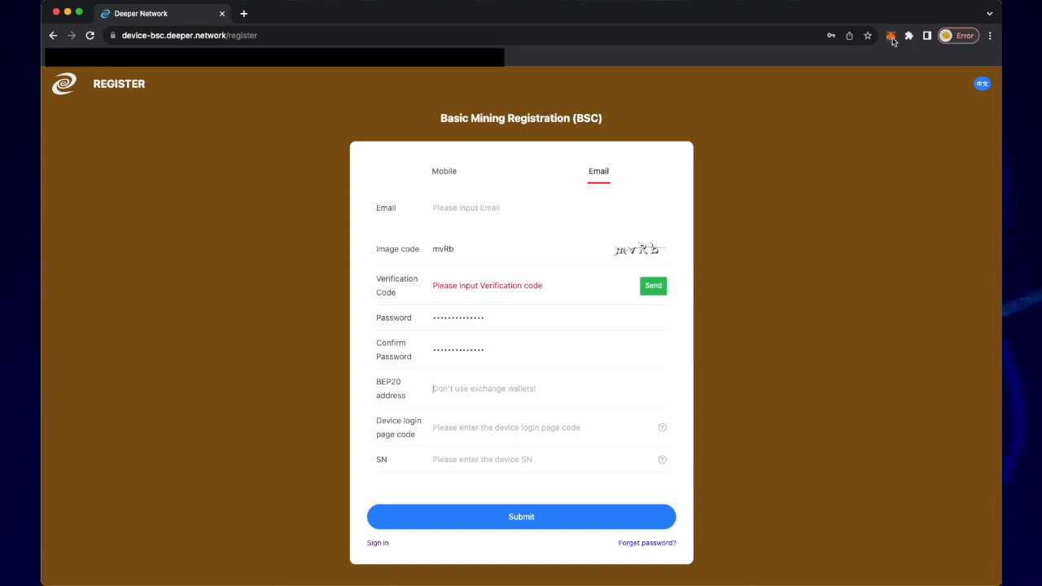
Copy the MetaMask wallet 0x address into the BEP20 address field and start a new tab.
left_click(891, 36)
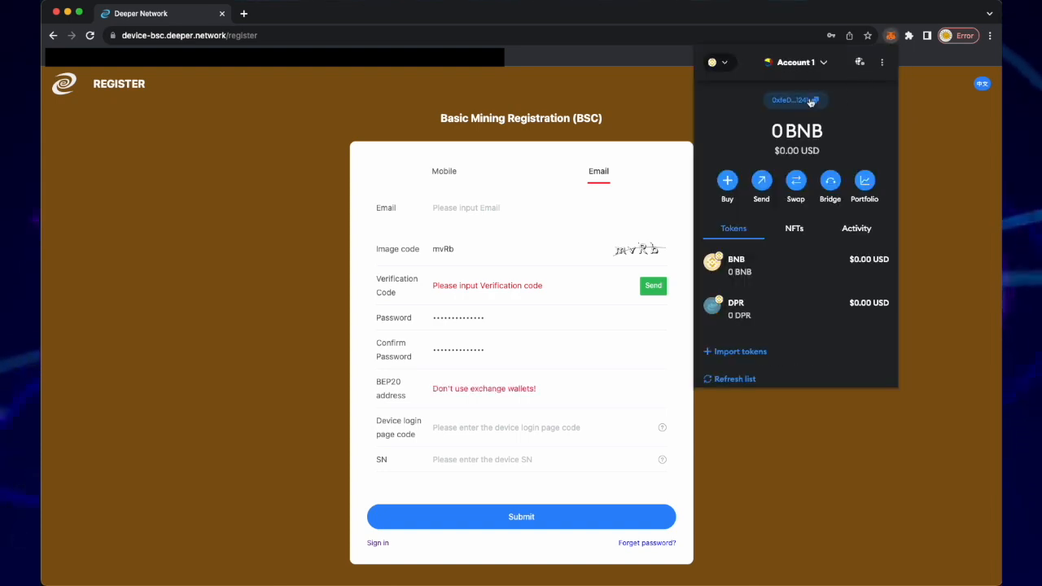
left_click(795, 99)
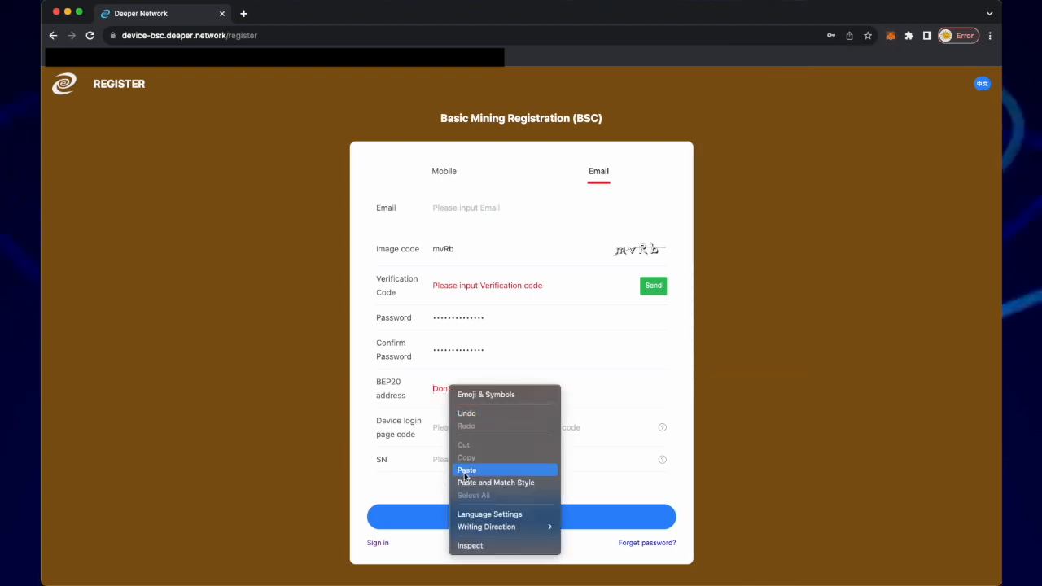
left_click(465, 469)
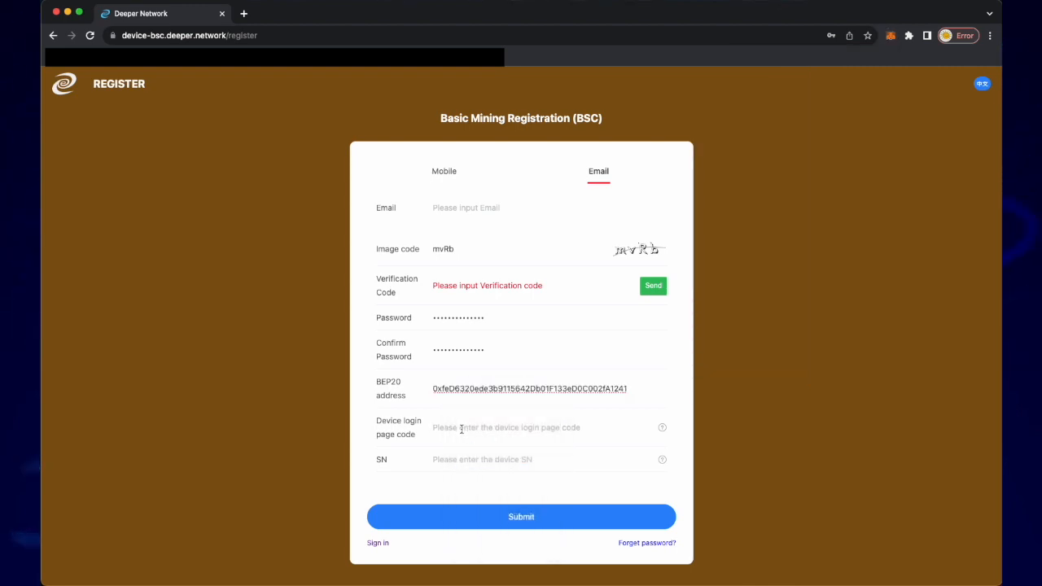
left_click(244, 13)
type("34")
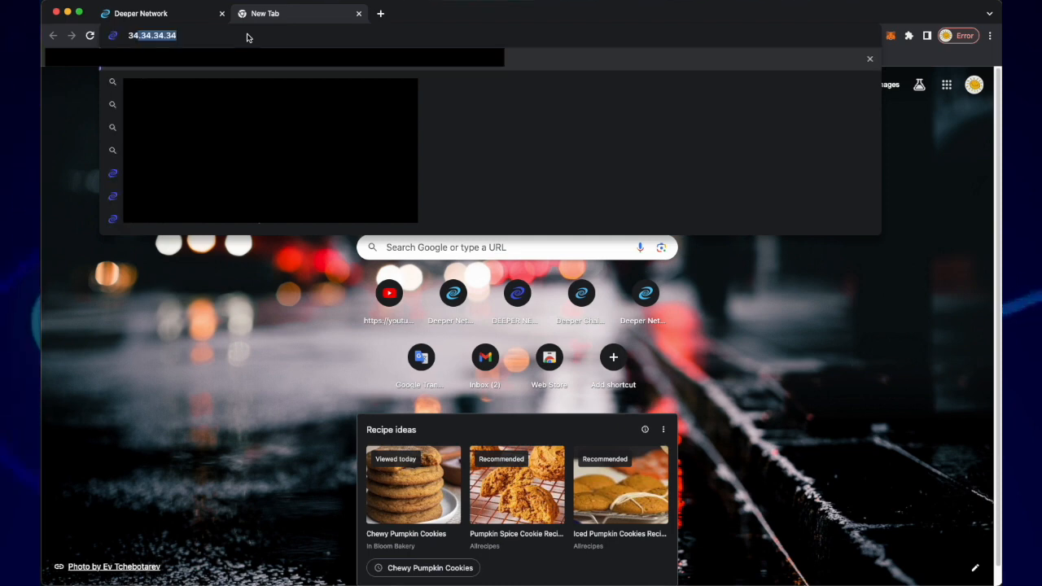
Load the device admin page at 34.34.34.34 and copy its device code.
key("Return")
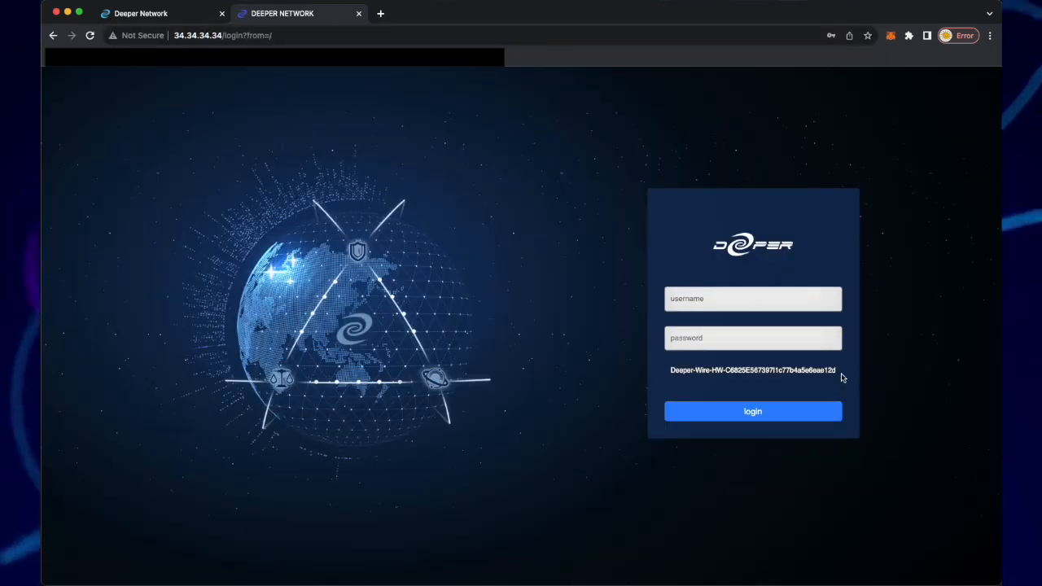
right_click(753, 370)
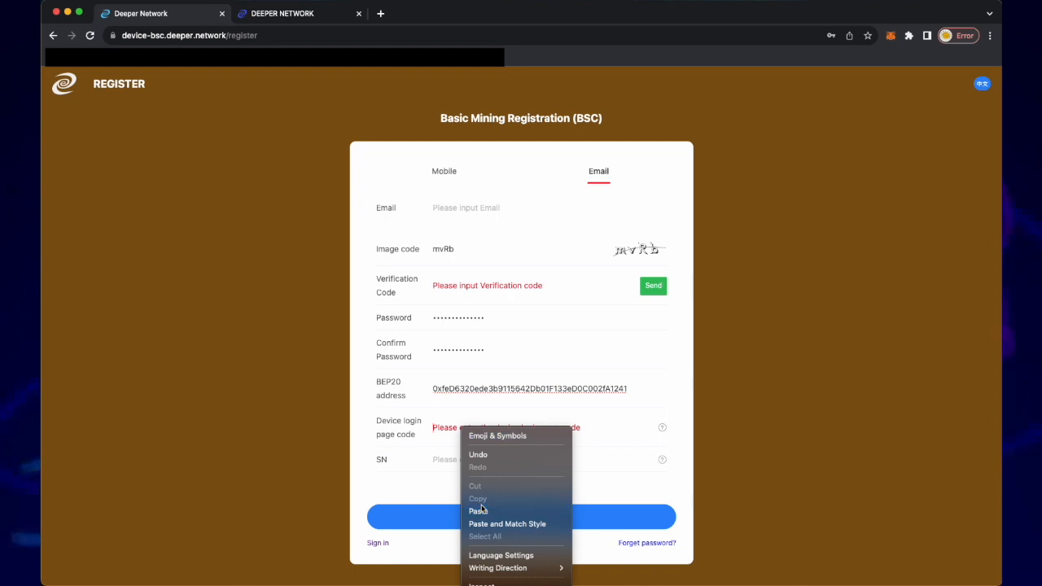
Paste the device login page code and serial number into the code and SN fields.
left_click(479, 512)
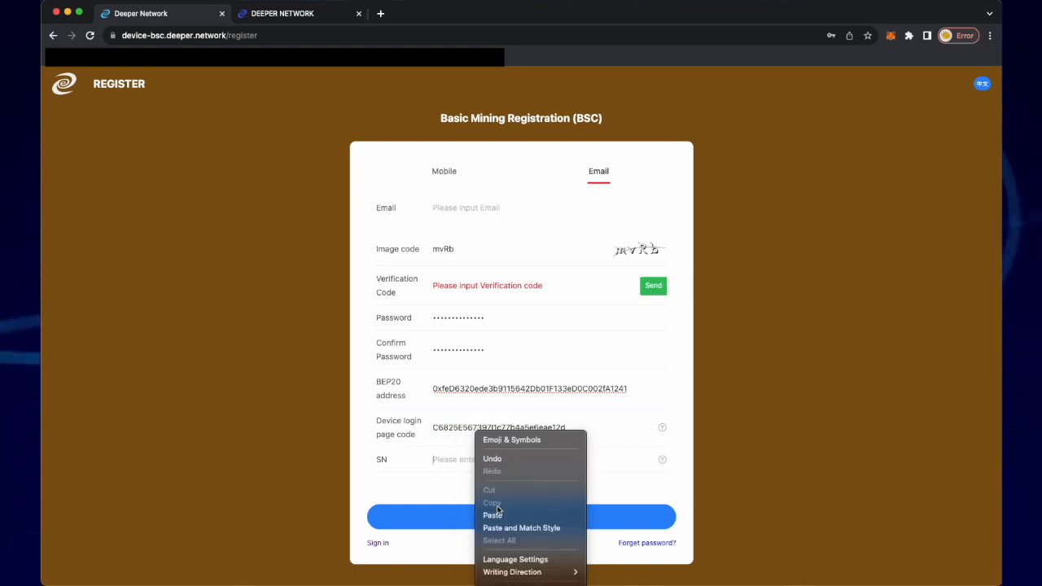
left_click(492, 515)
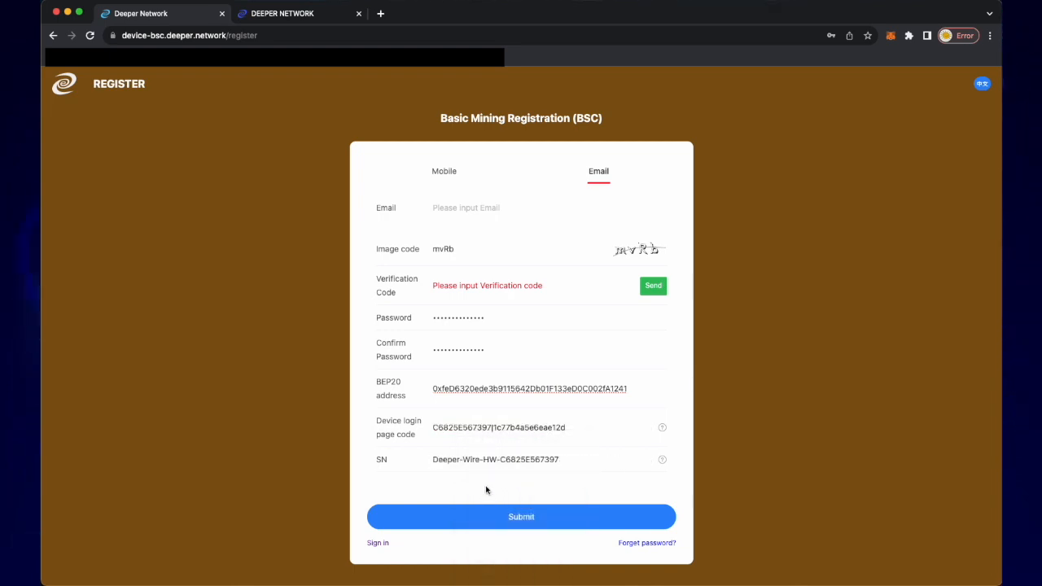